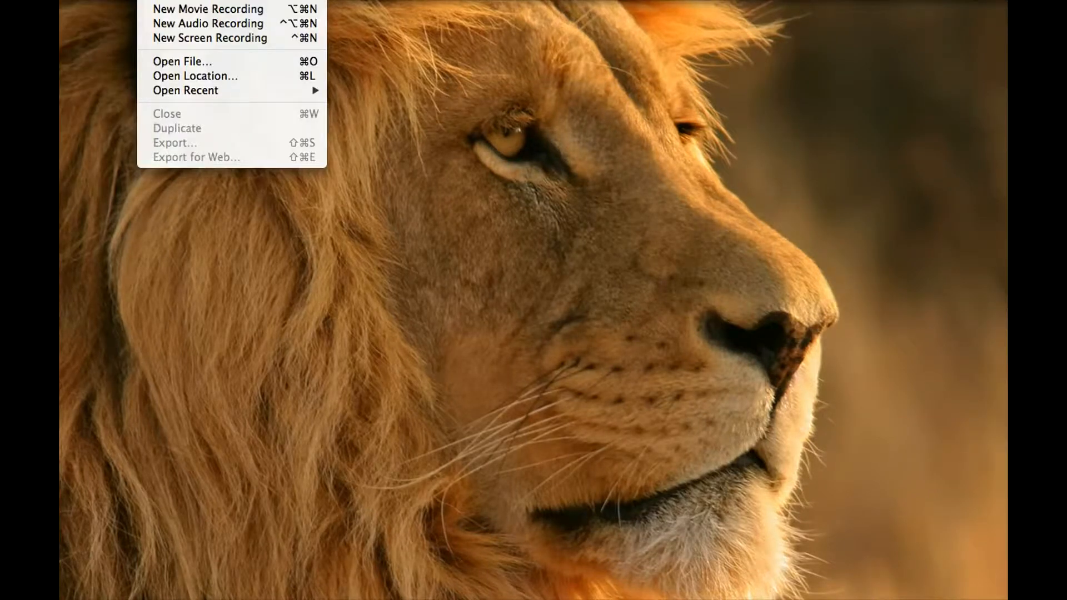
mouse_move(210, 38)
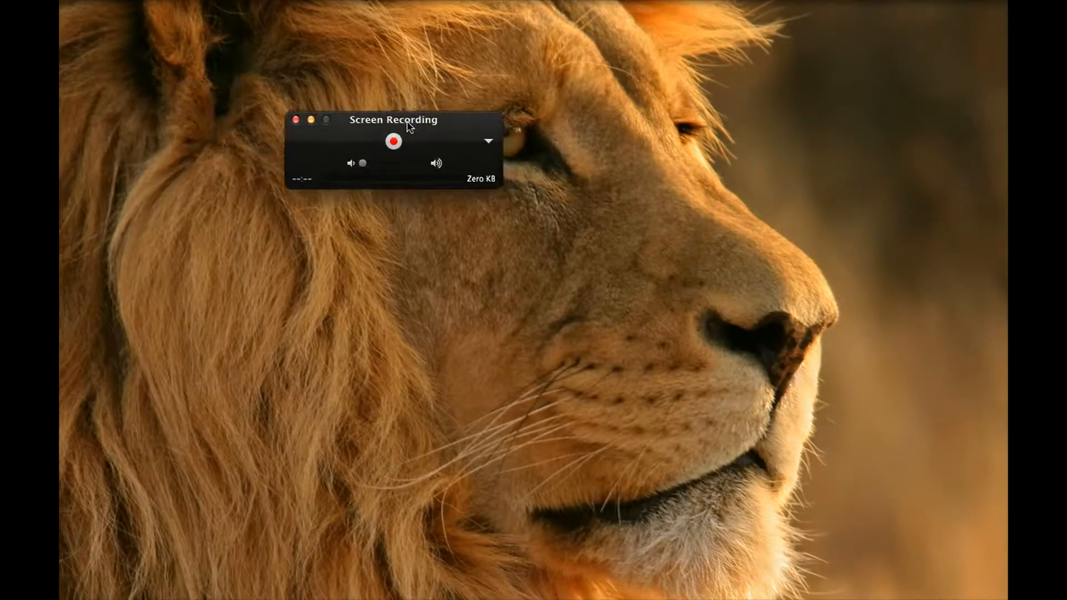
Step: Reveal the recording options showing Built-in Microphone, High quality and Movies selected
click(489, 141)
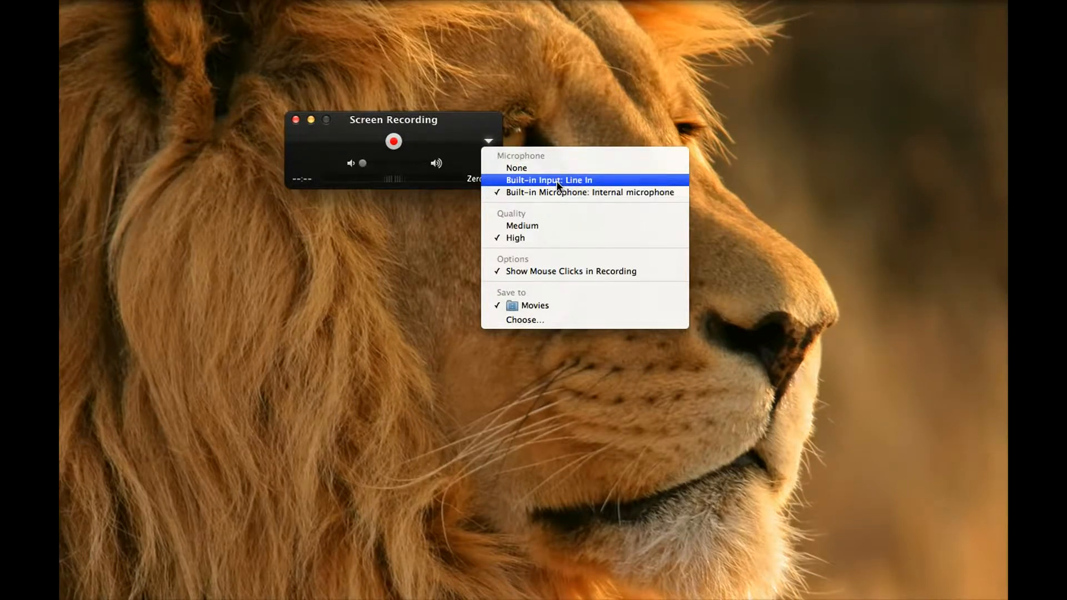
mouse_move(523, 226)
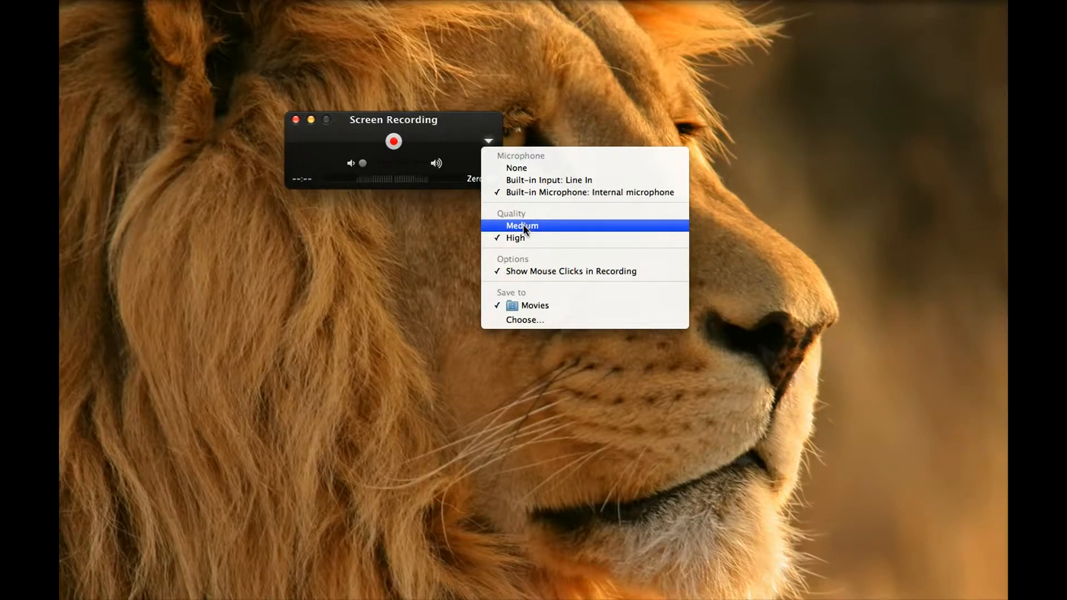
mouse_move(551, 305)
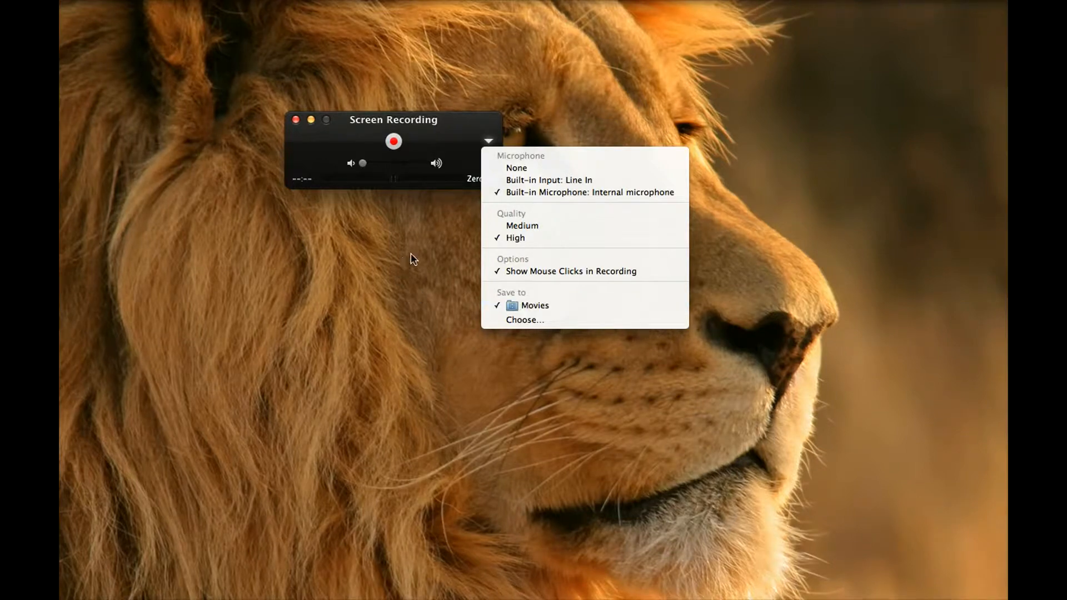
Step: Dismiss the options menu and start the screen recording with the red Record button
click(488, 142)
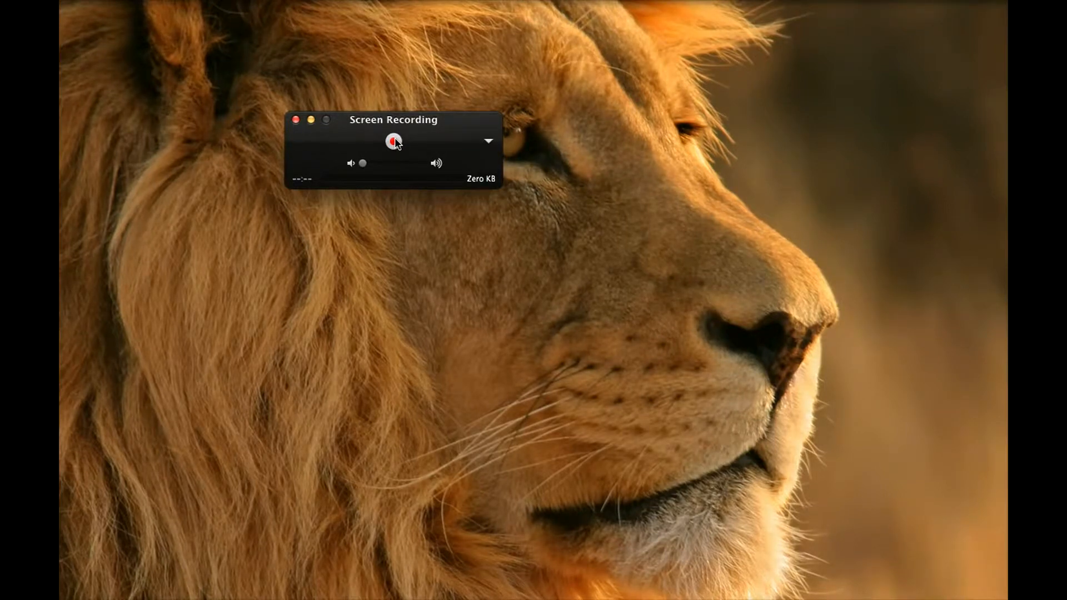
click(393, 141)
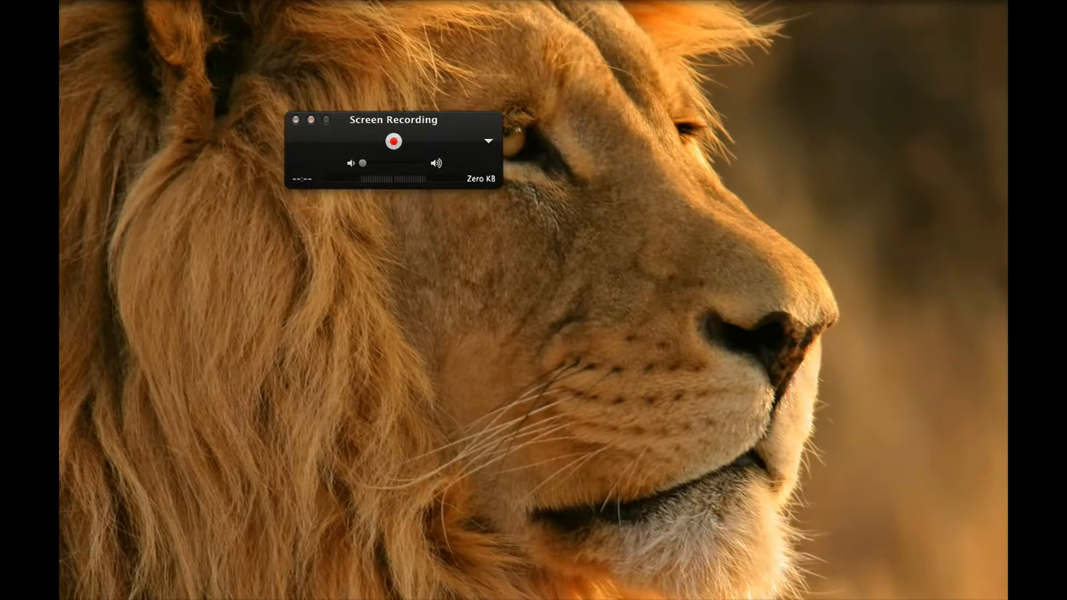